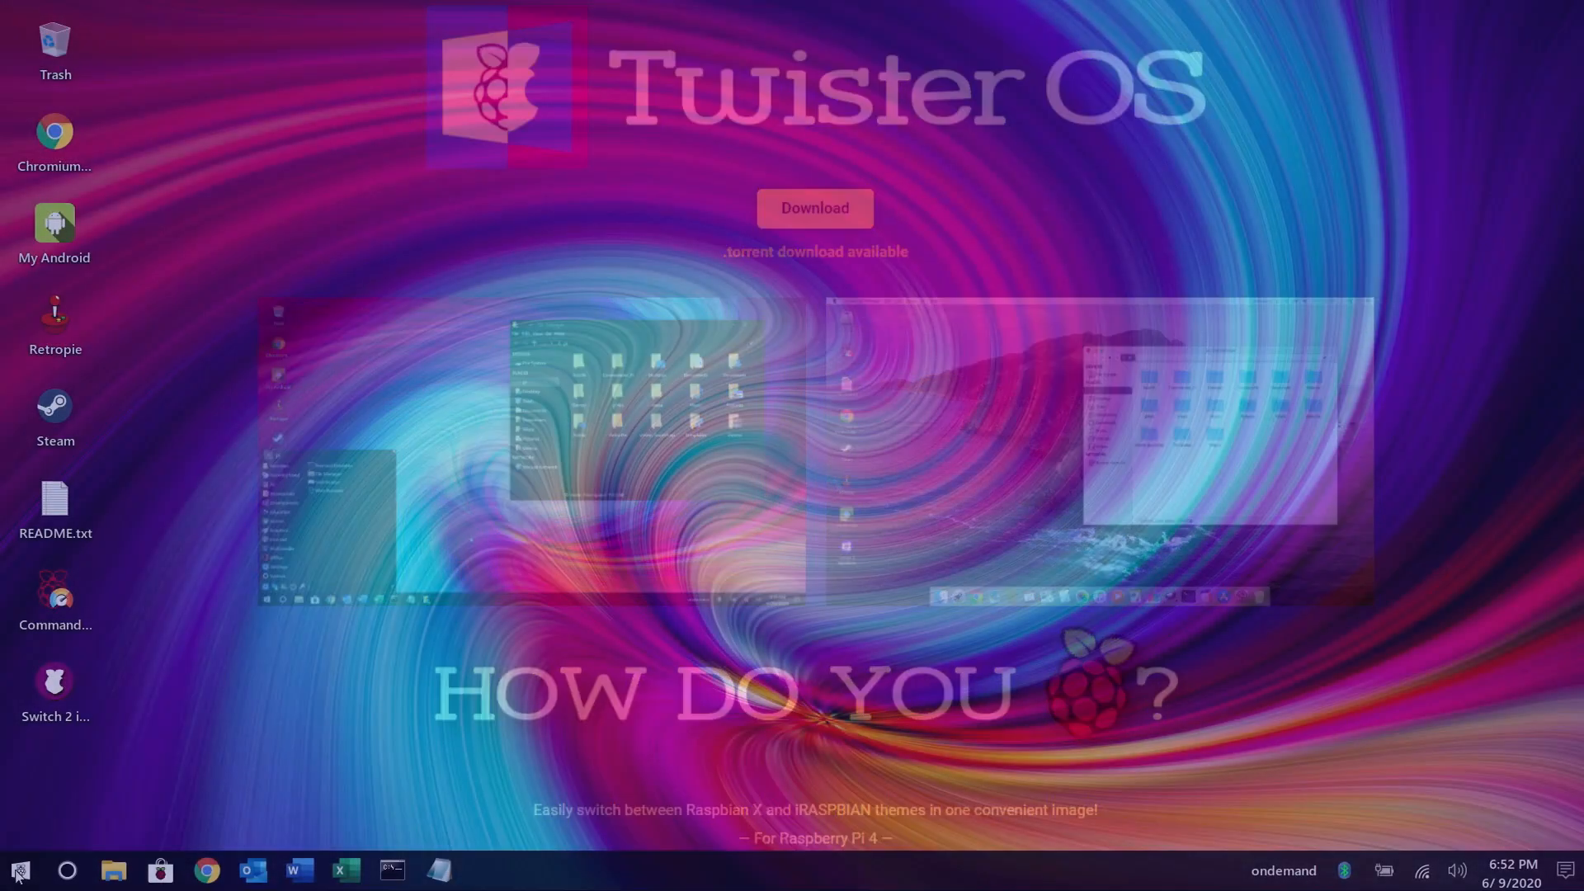
Browse the installed applications list from the Start menu before launching Chromium with Netflix.
click(20, 870)
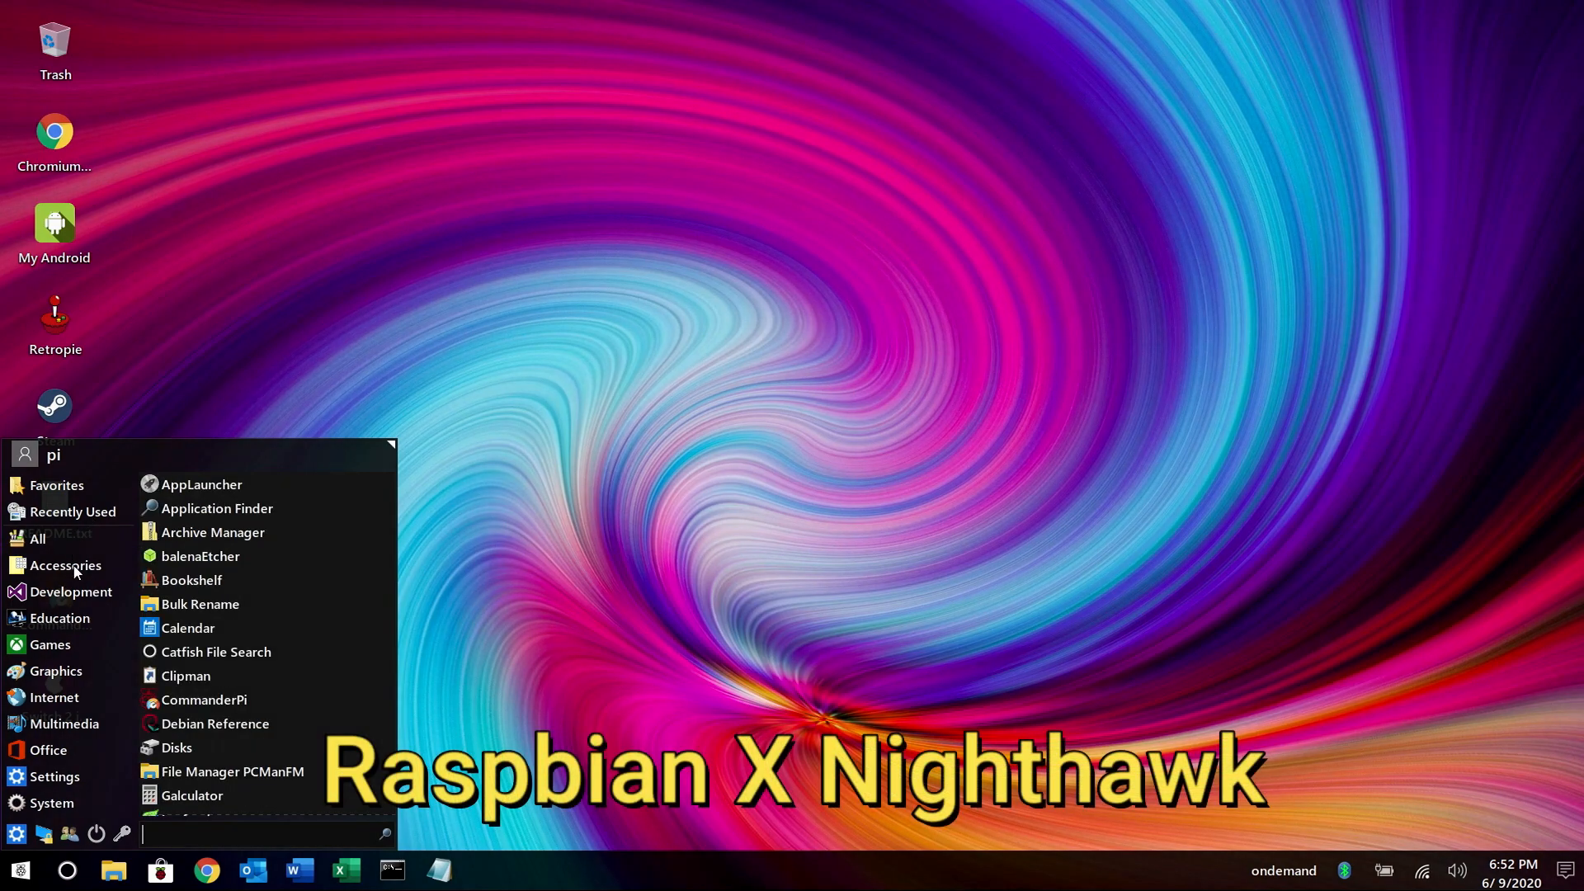
mouse_move(216, 508)
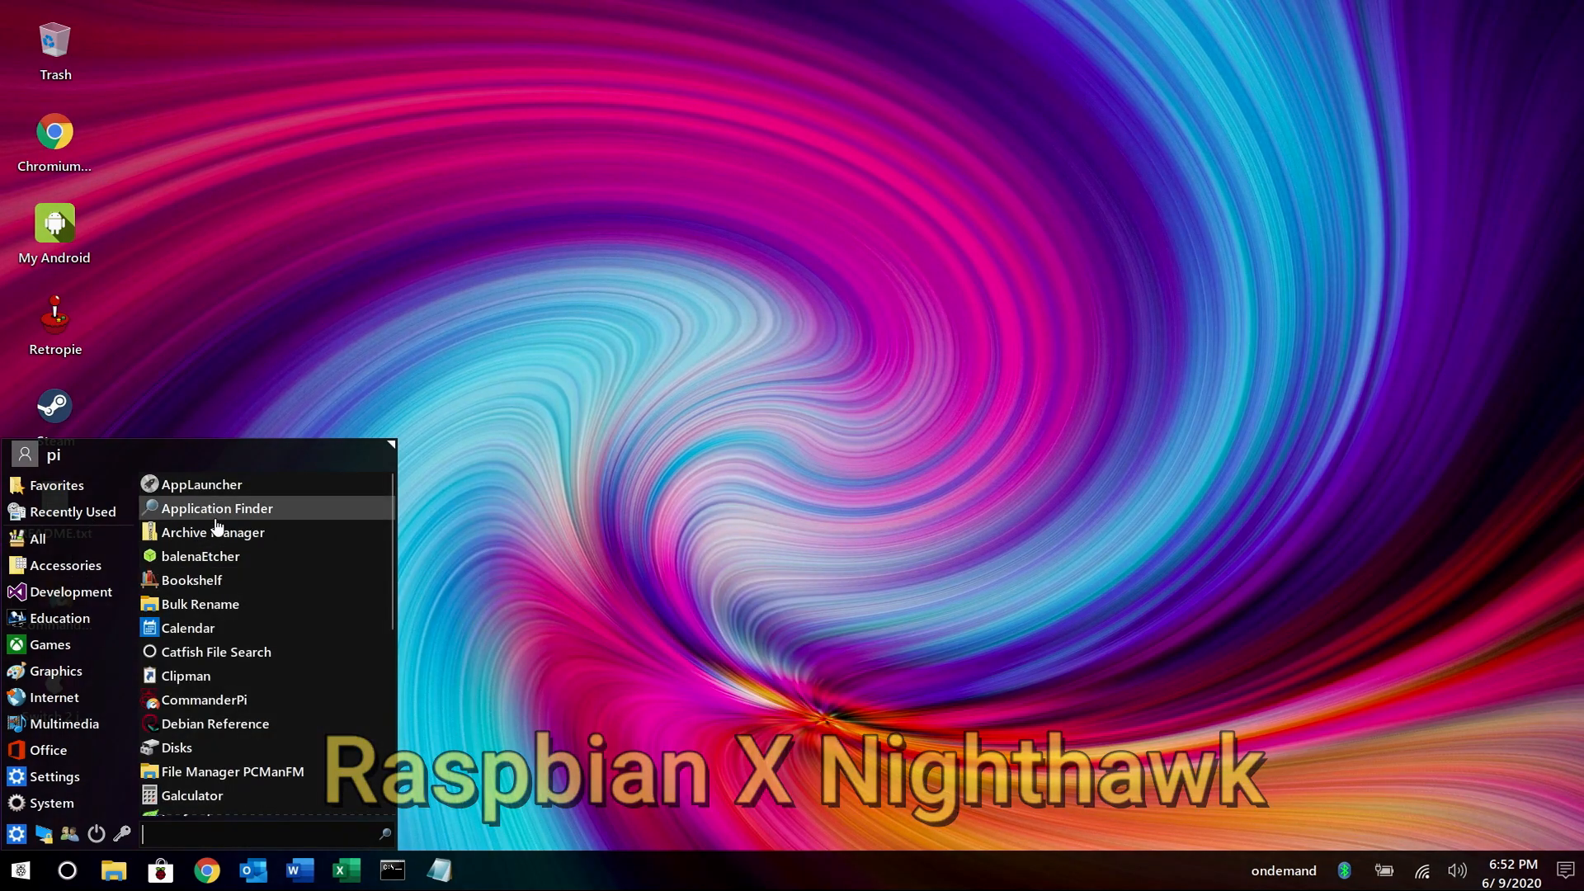
mouse_move(400, 601)
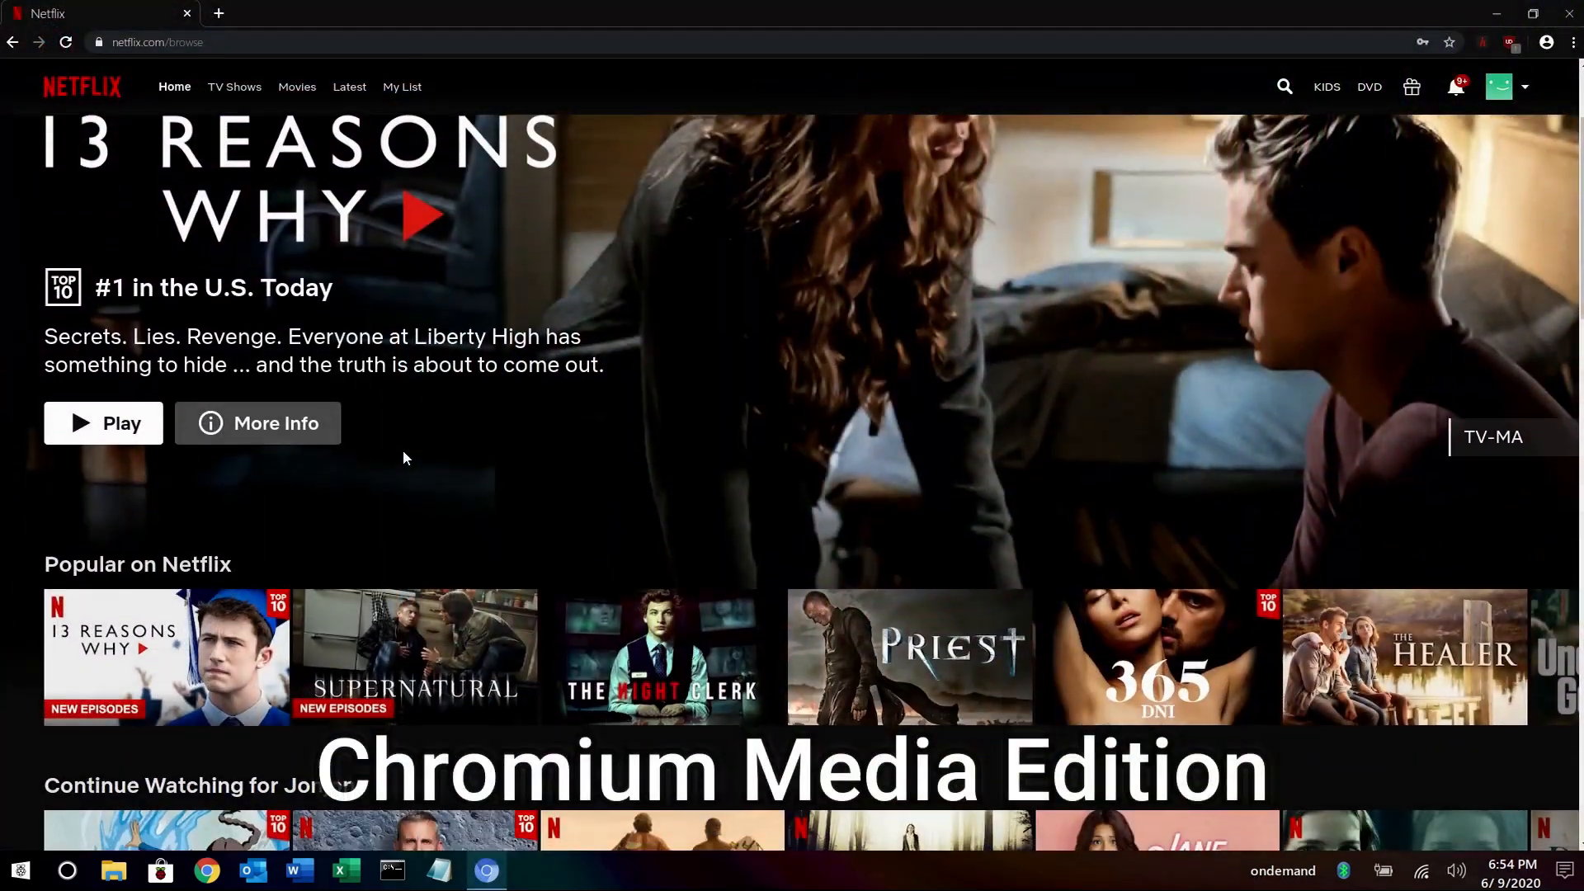
scroll(down, 3)
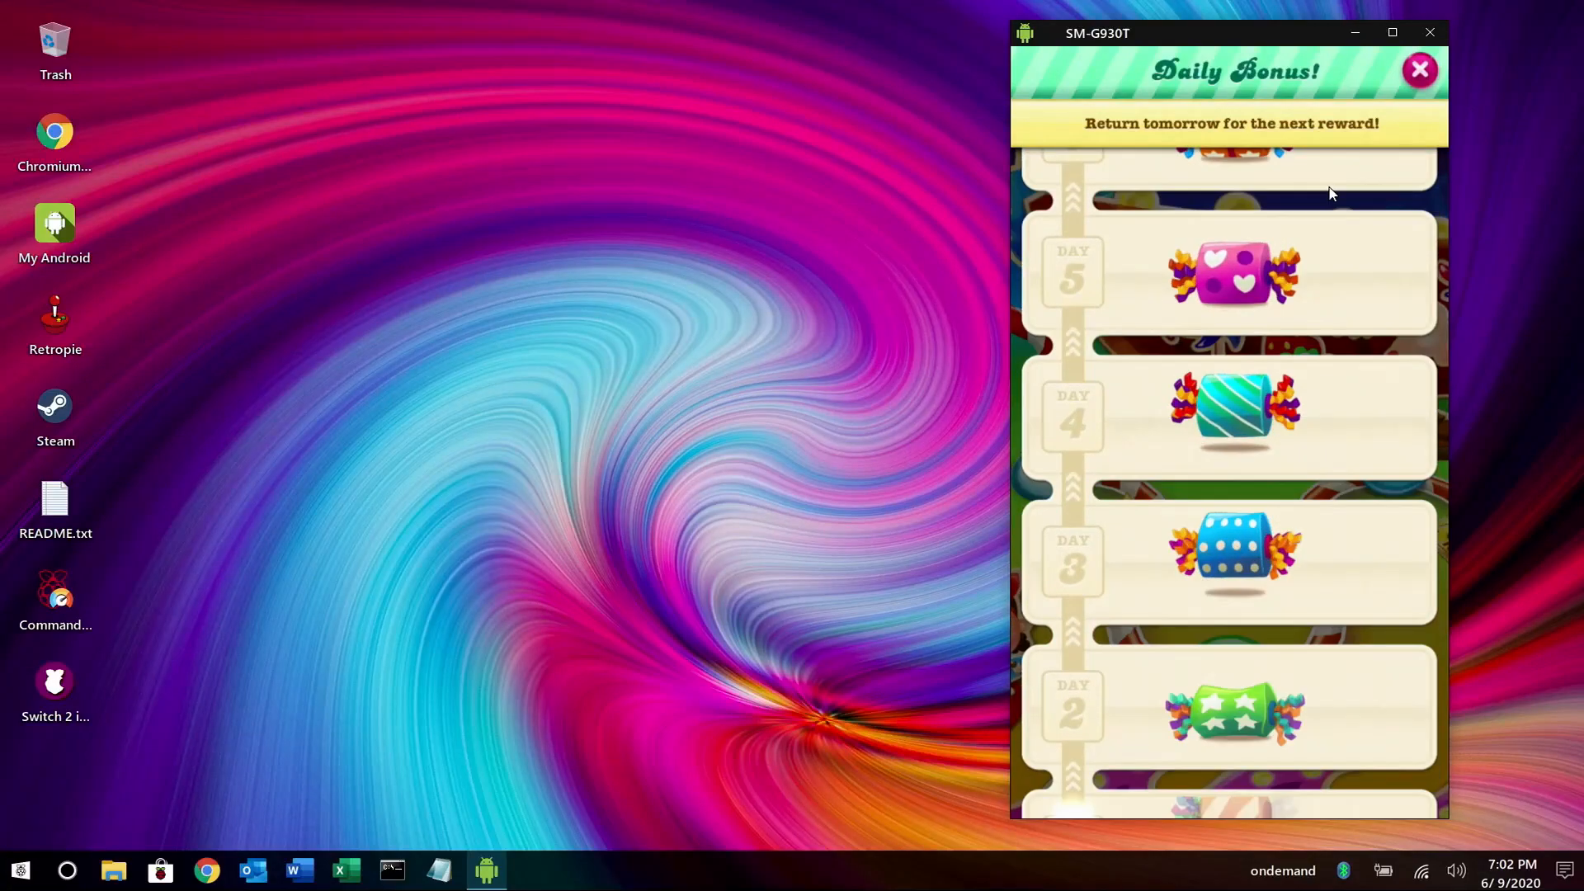
Scroll the mirrored phone's Daily Bonus list down to the Day 1 reward.
scroll(down, 3)
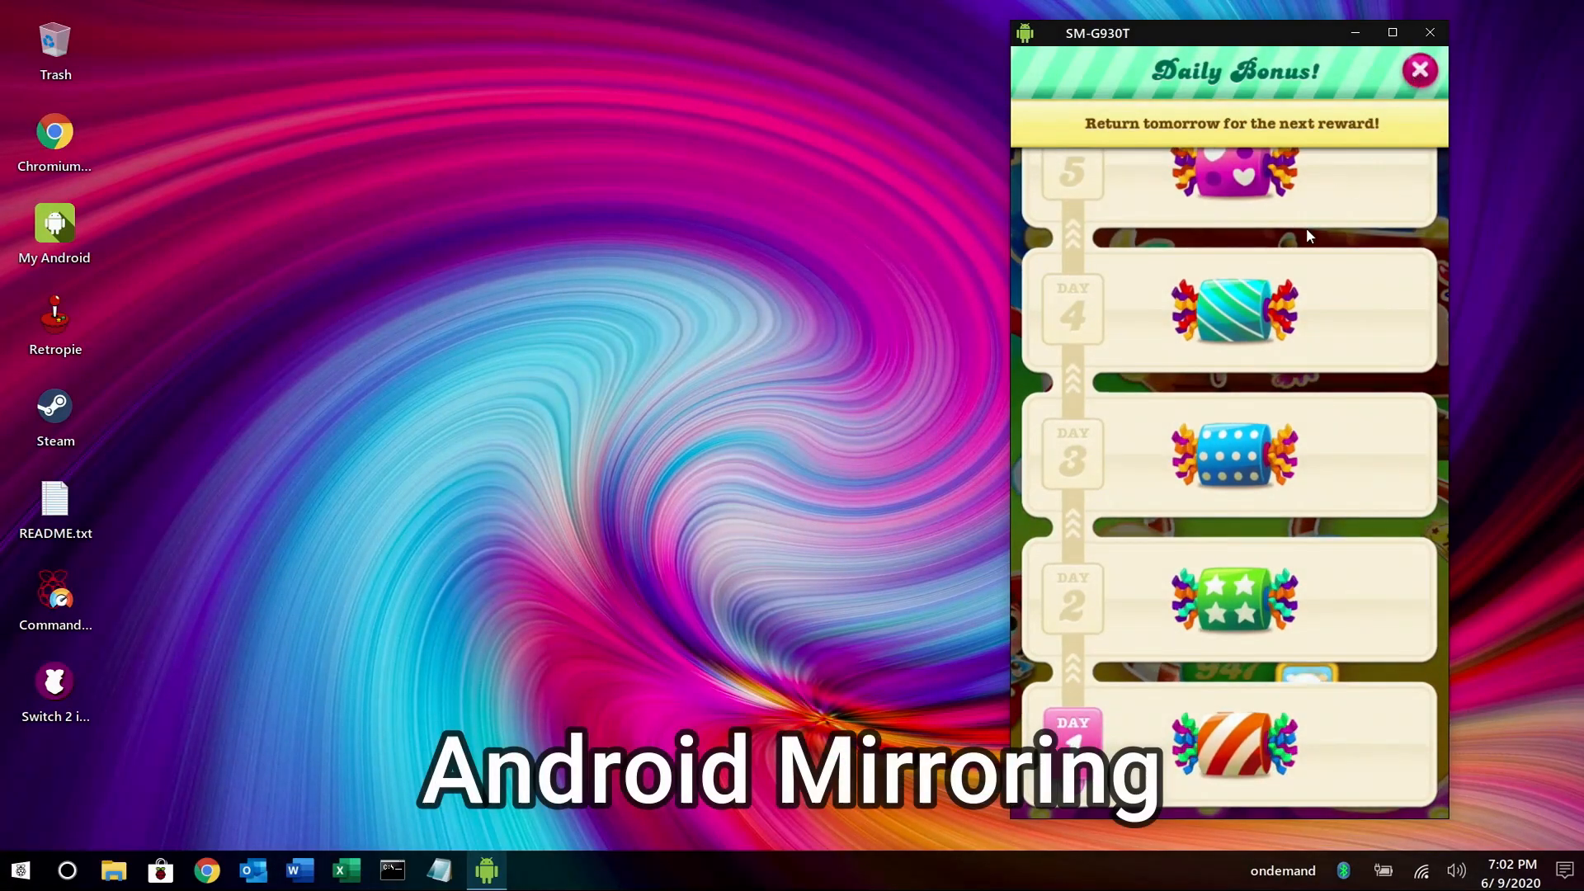
click(1418, 69)
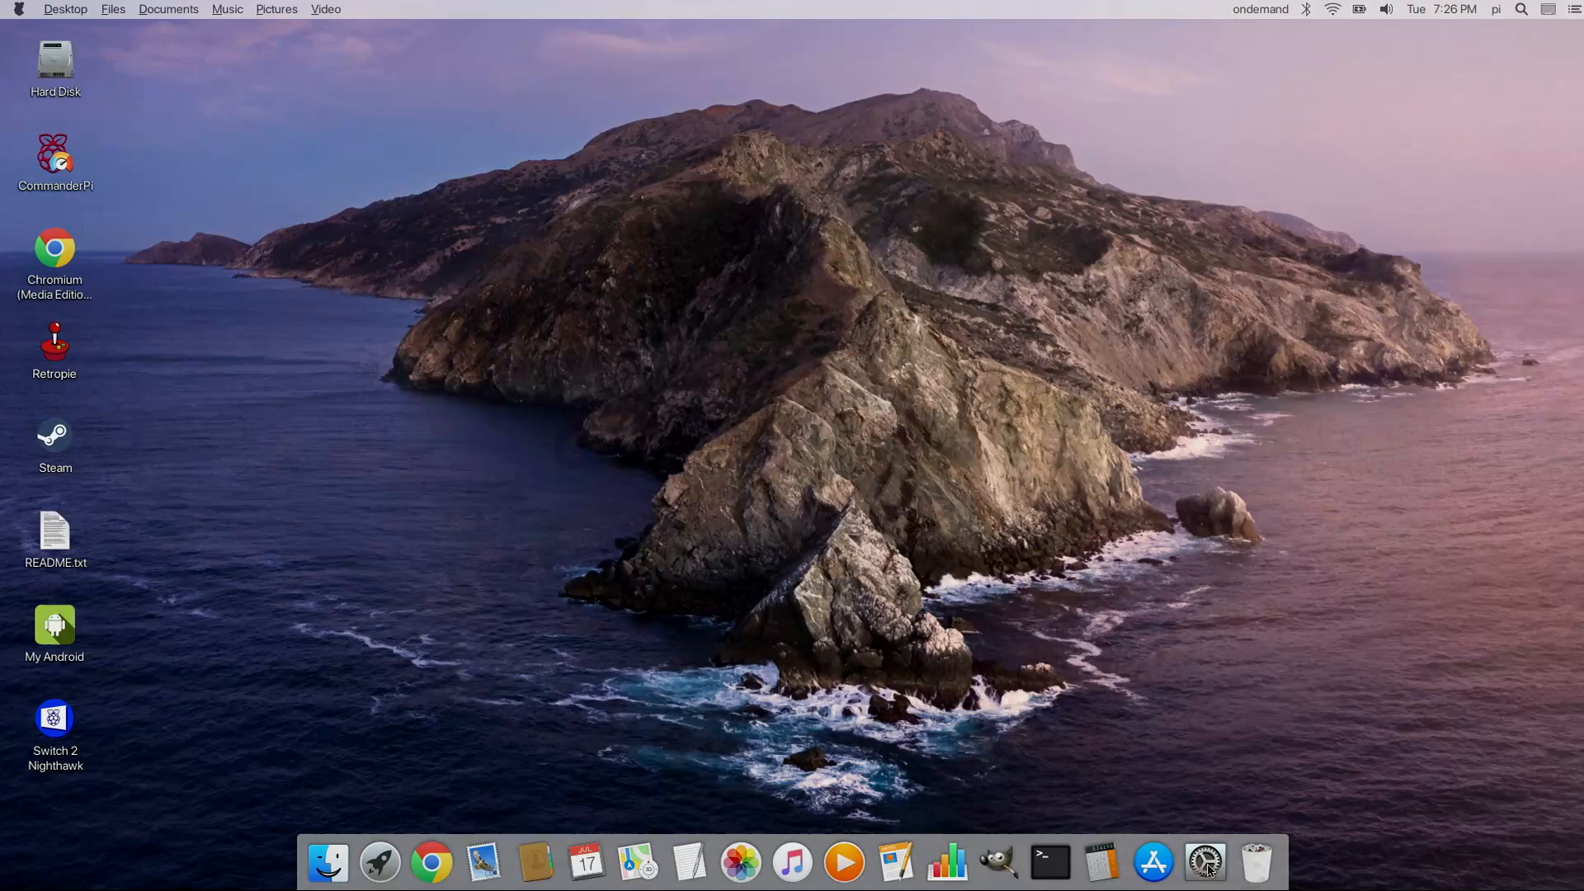
Run the Switch 2 Nighthawk desktop script, reaching its theme-switch confirmation prompt.
click(1205, 861)
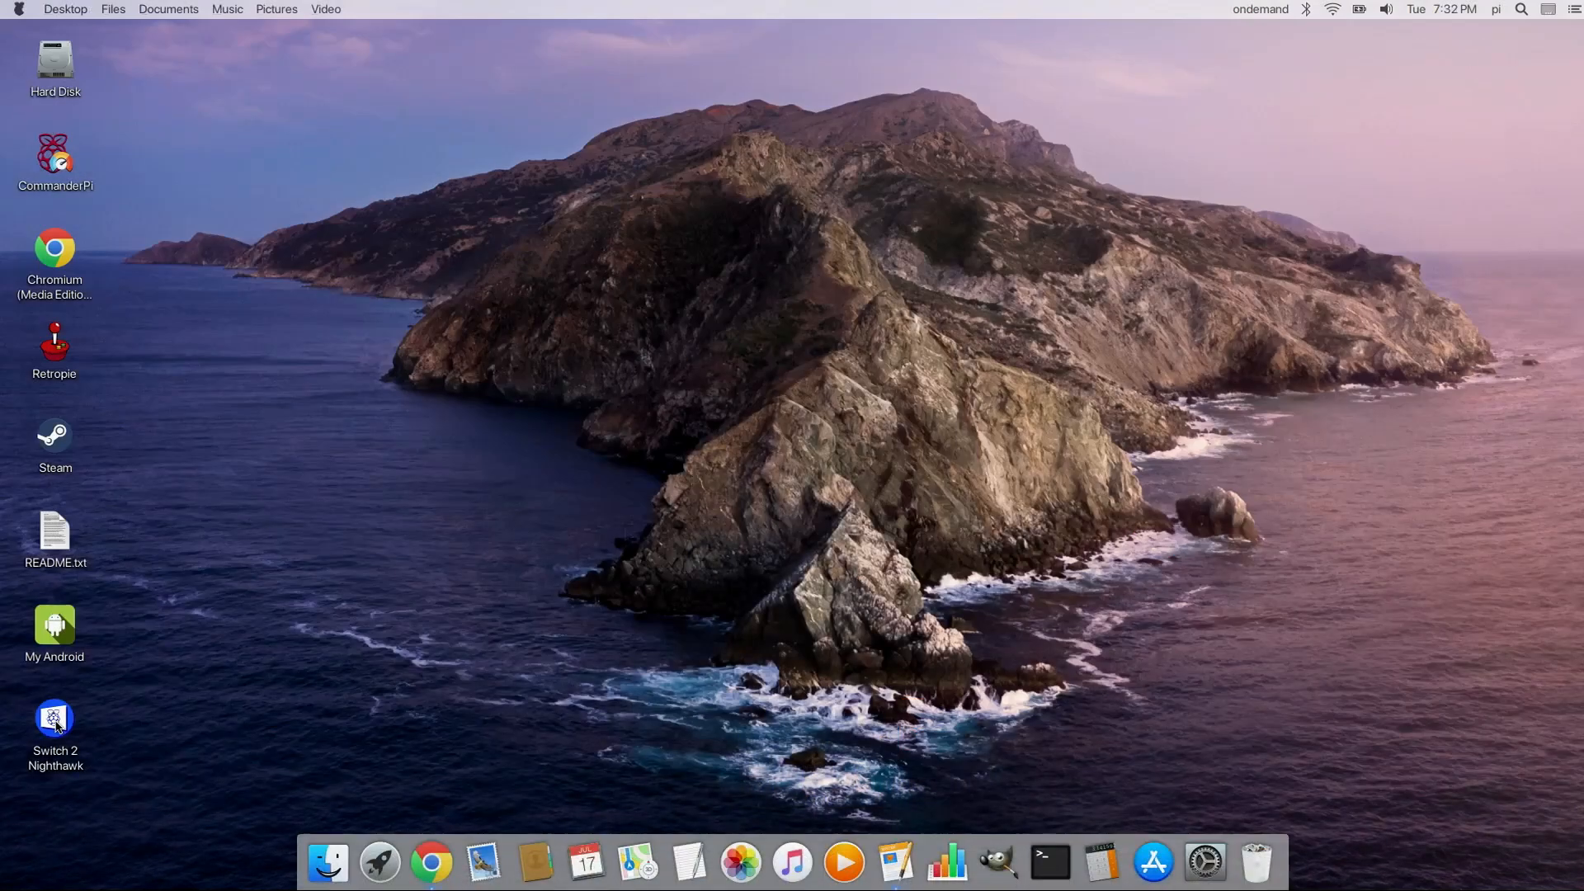
double_click(54, 723)
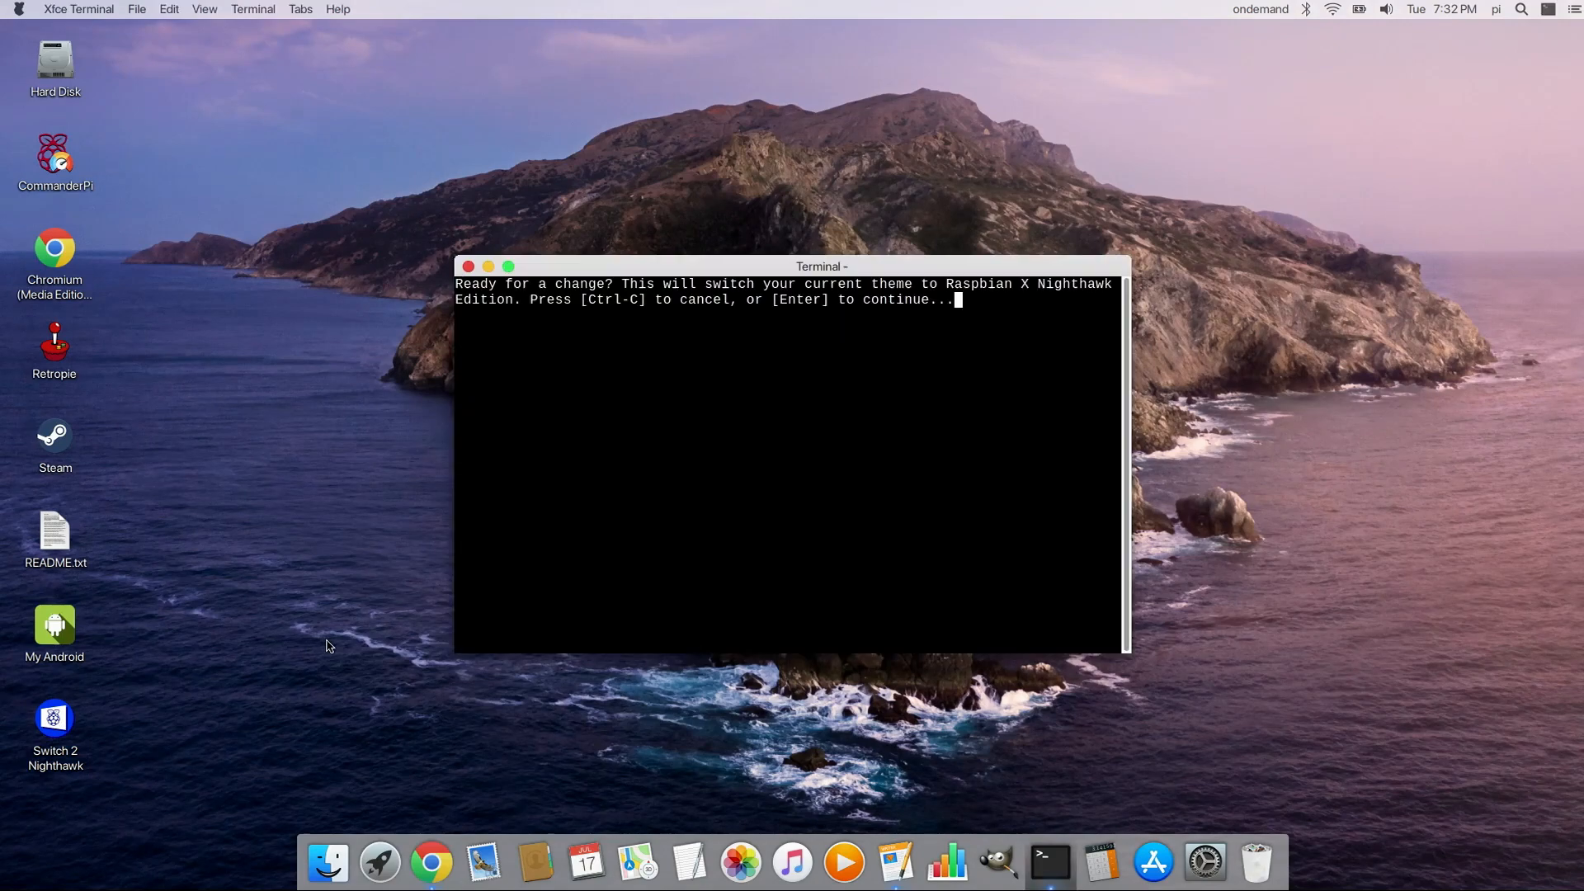